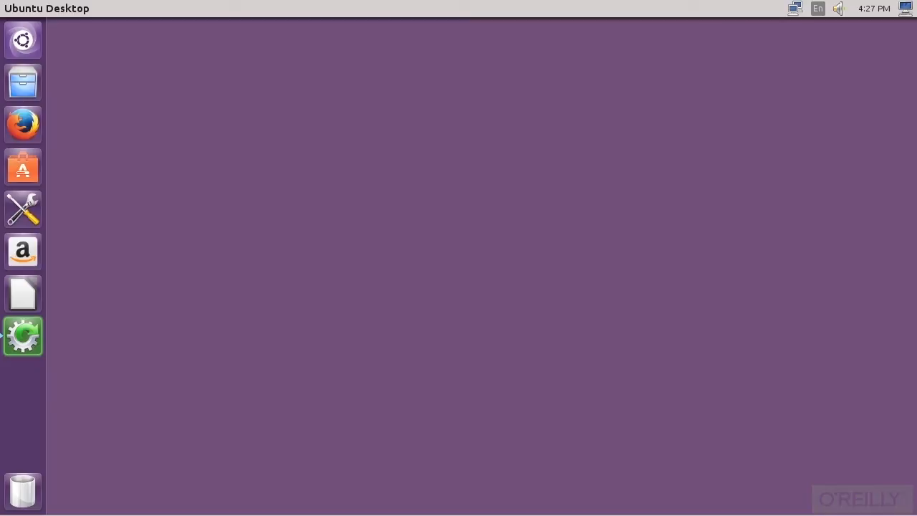
mouse_move(23, 39)
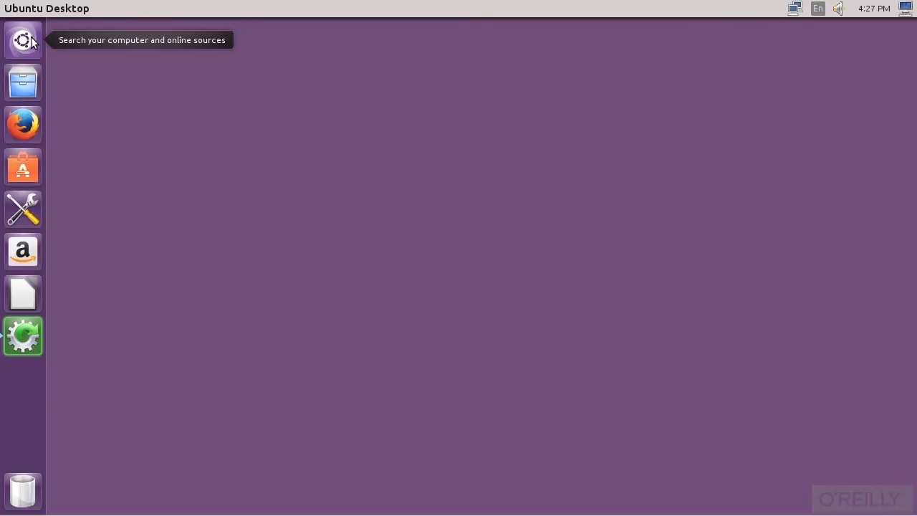
- Find and launch a terminal emulator from the Dash search and applications menu
click(23, 40)
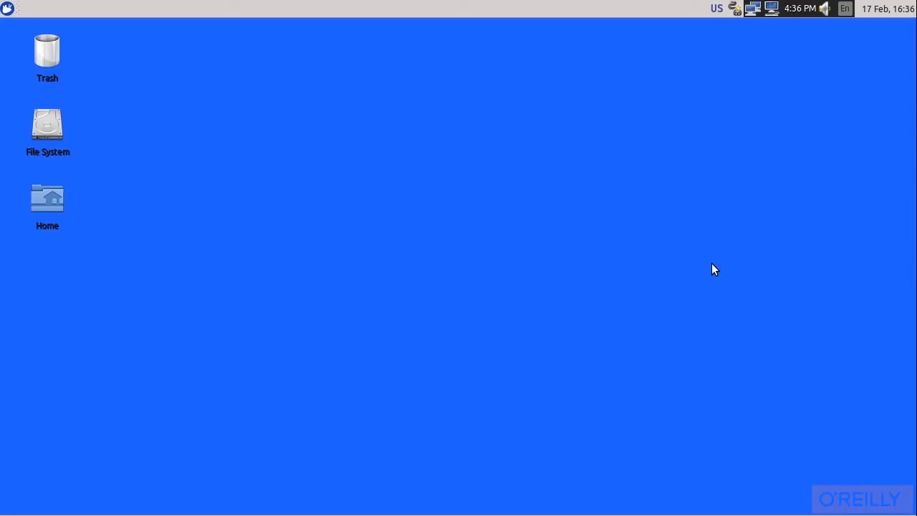
click(7, 7)
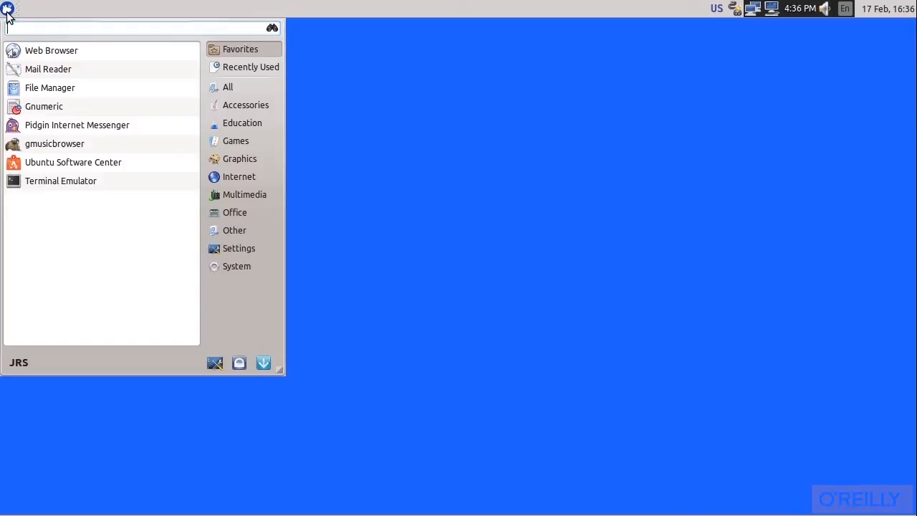
click(245, 105)
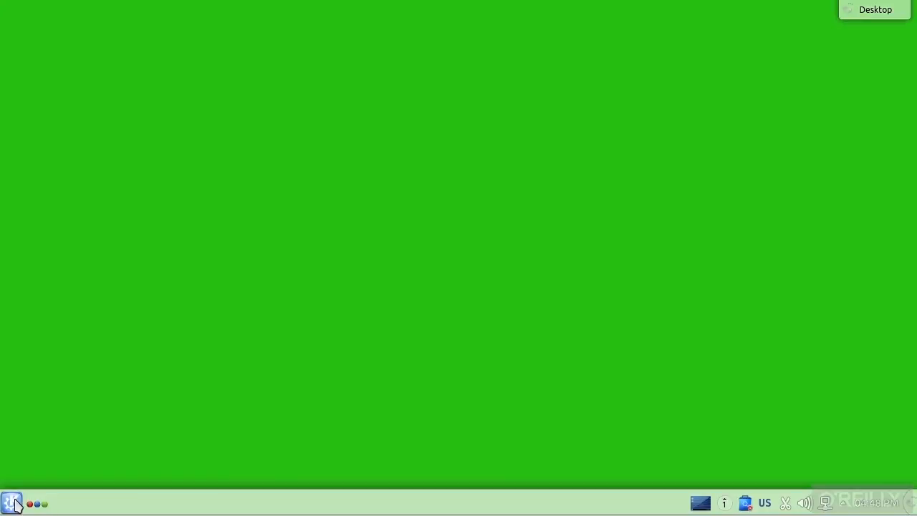
- Launch Konsole from the System category, then find Terminal and maximize its window
click(10, 500)
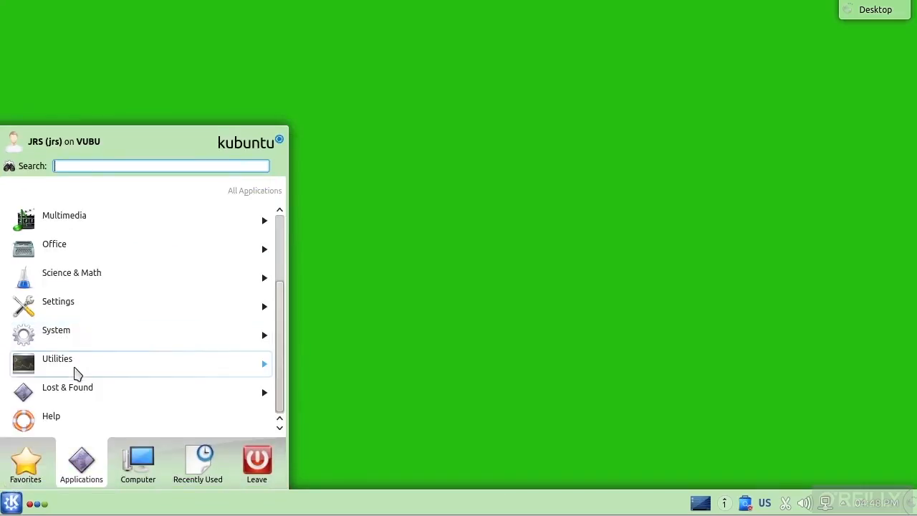
click(56, 330)
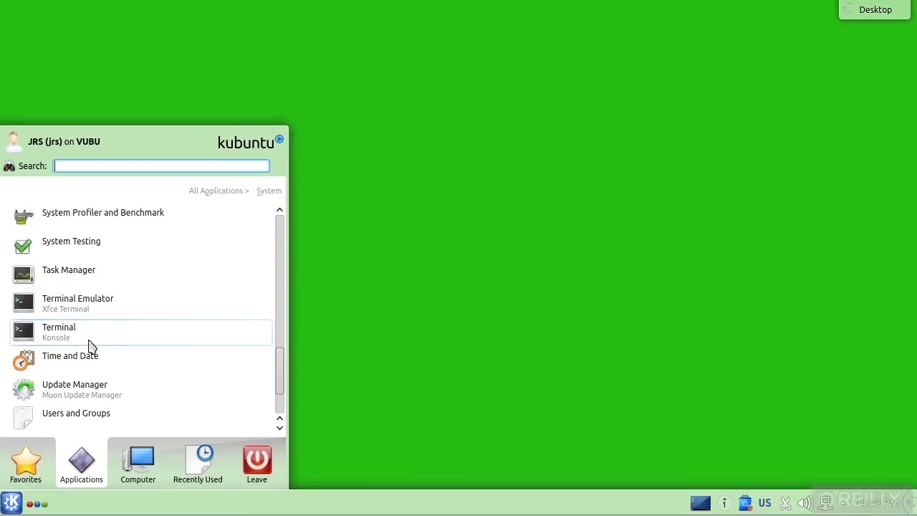
click(59, 332)
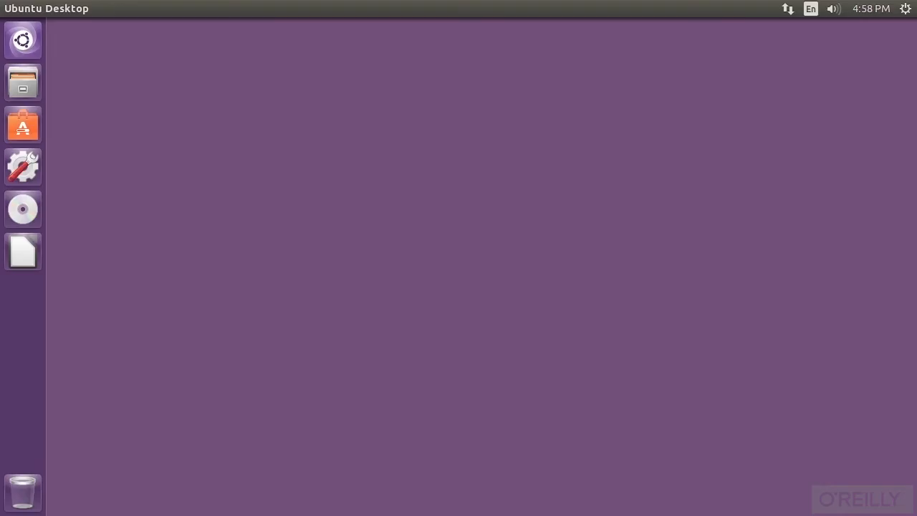
mouse_move(29, 43)
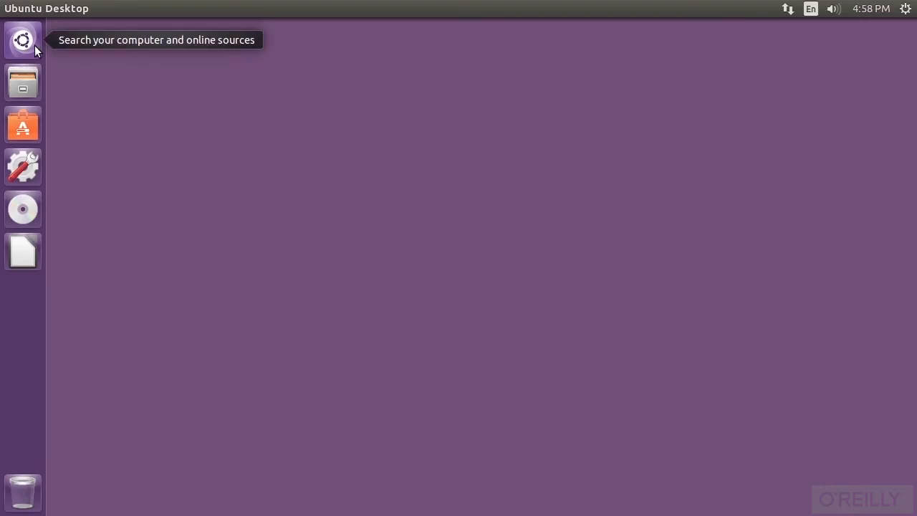
click(22, 40)
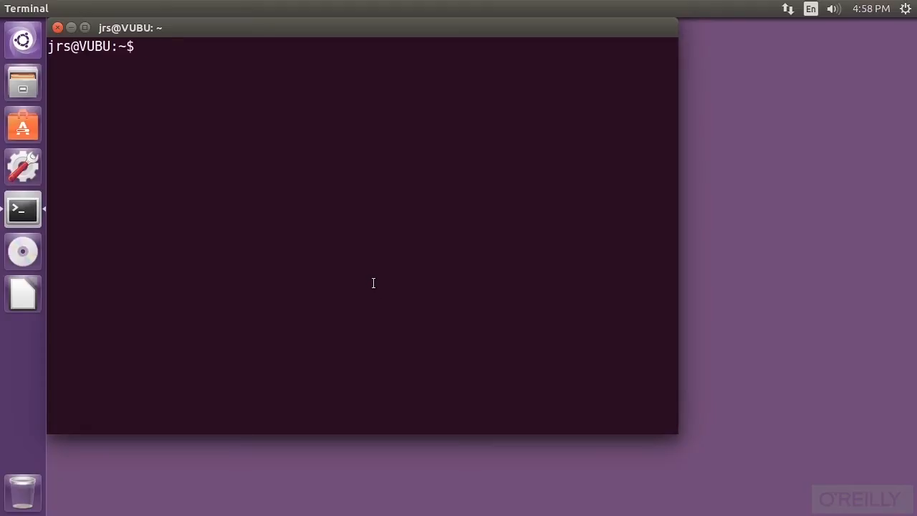
double_click(143, 22)
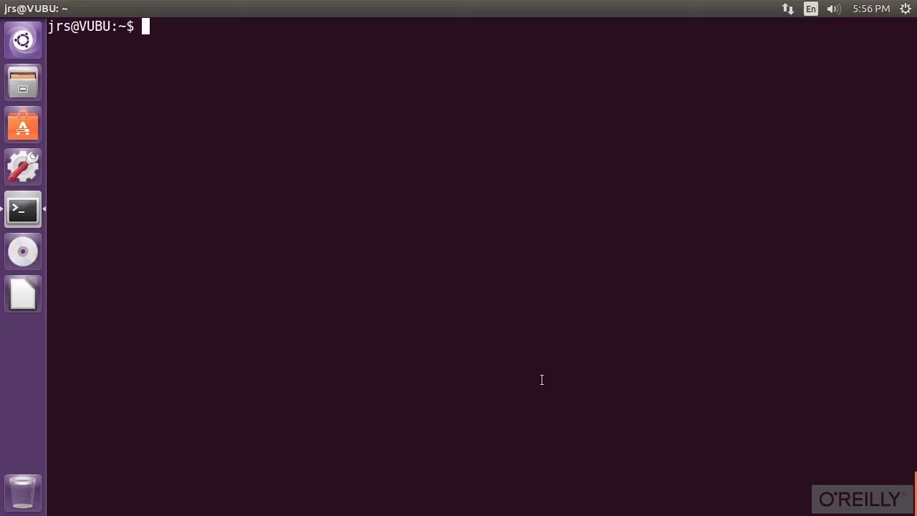
- Page through /etc/bash.bashrc and /etc/logrotate.conf with more, quitting each with q
text(more /etc/bash.b)
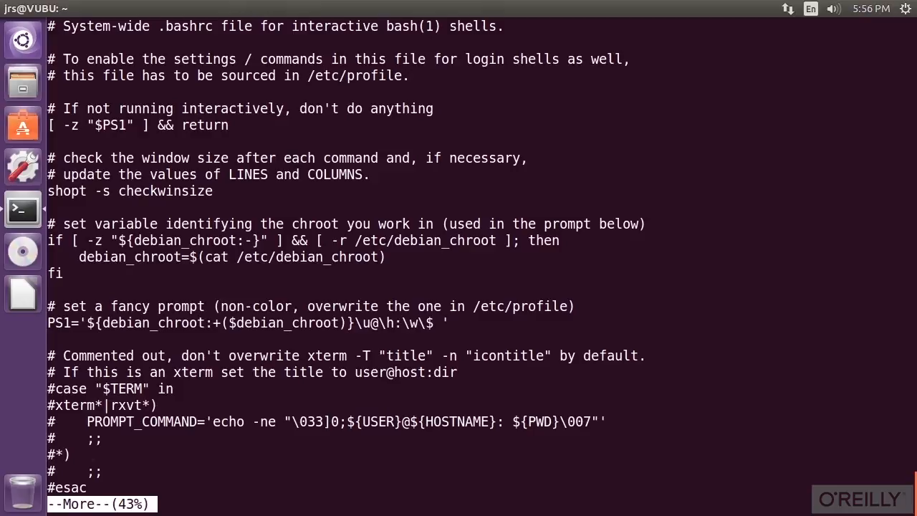
key(q)
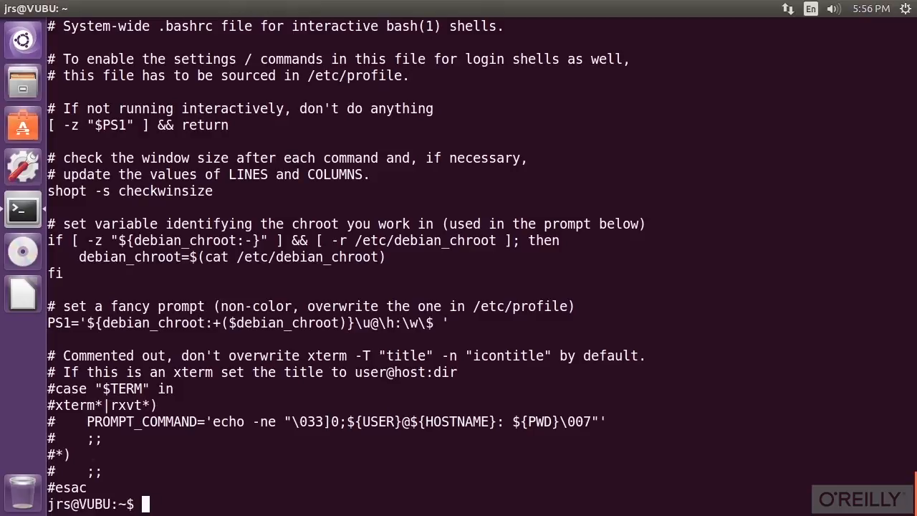
text(more /etc/)
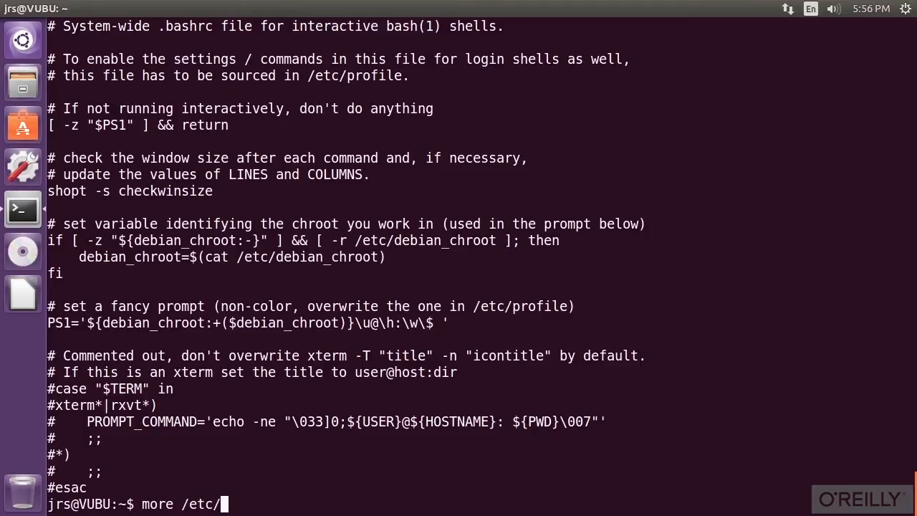
text(logrotate.conf)
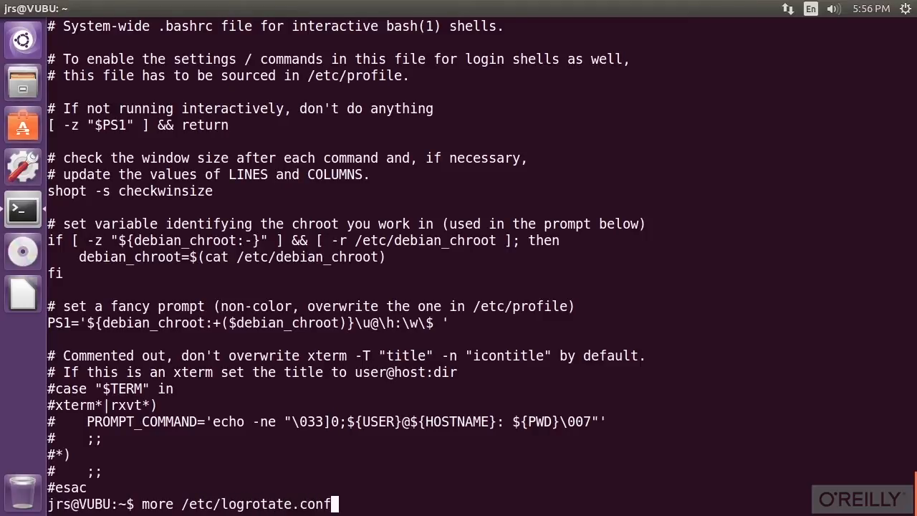
key(Return)
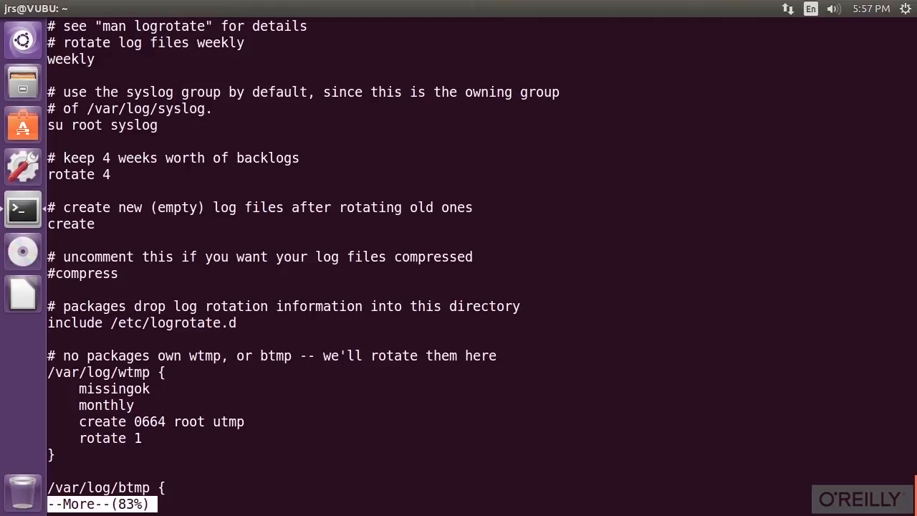
key(q)
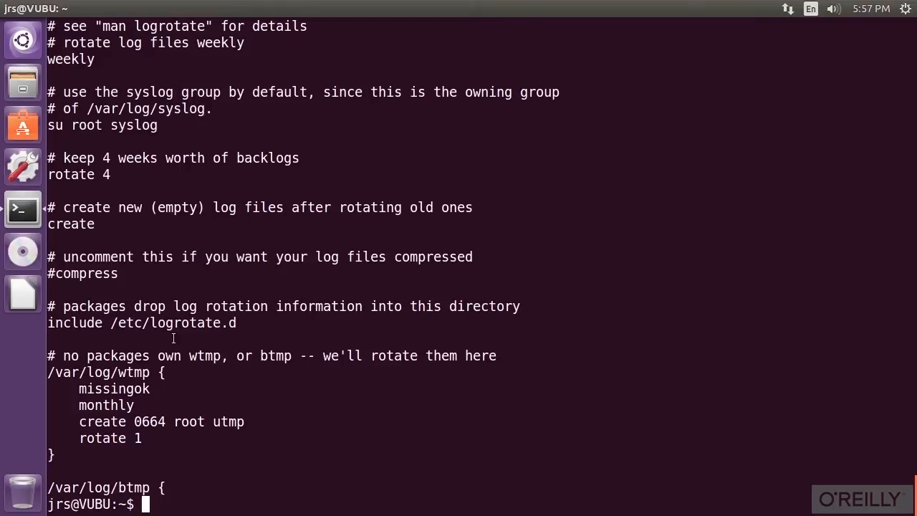
mouse_move(273, 492)
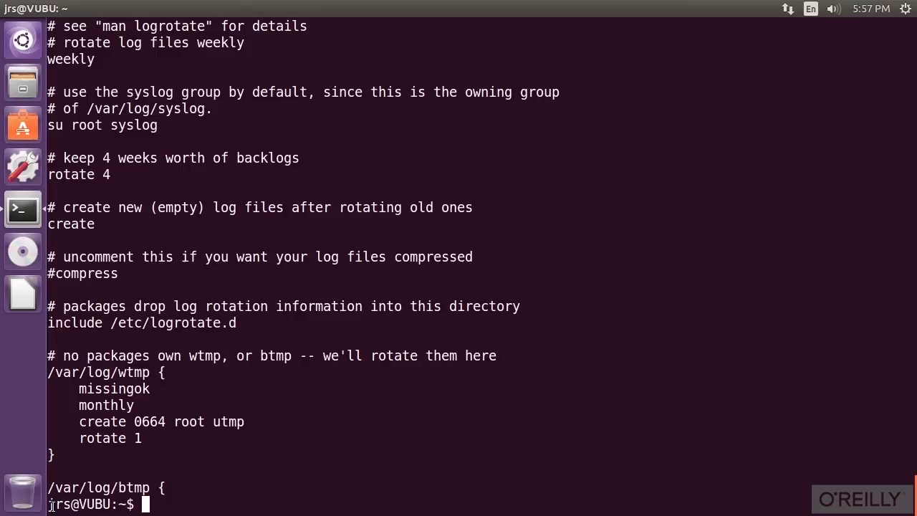
- Enter a root shell with sudo su, exit it, cd to /var/log, then type sudo
text(sudo su)
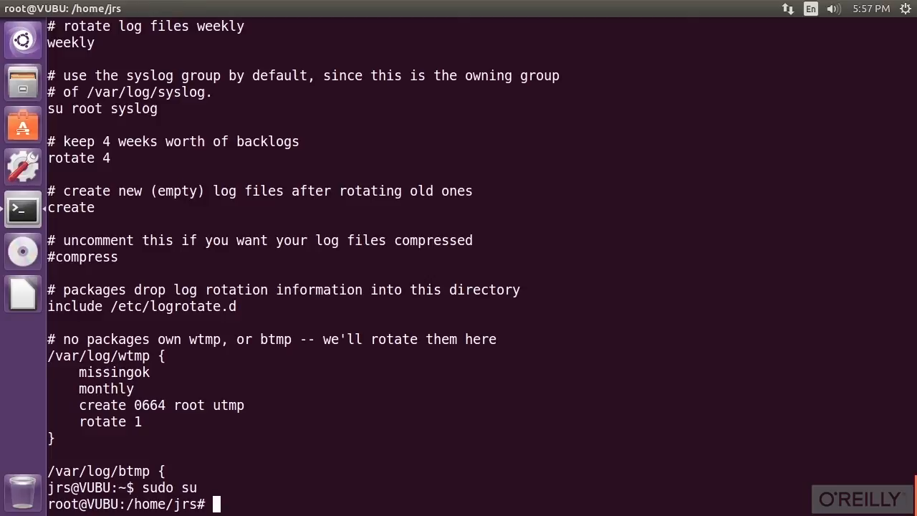
text(exit)
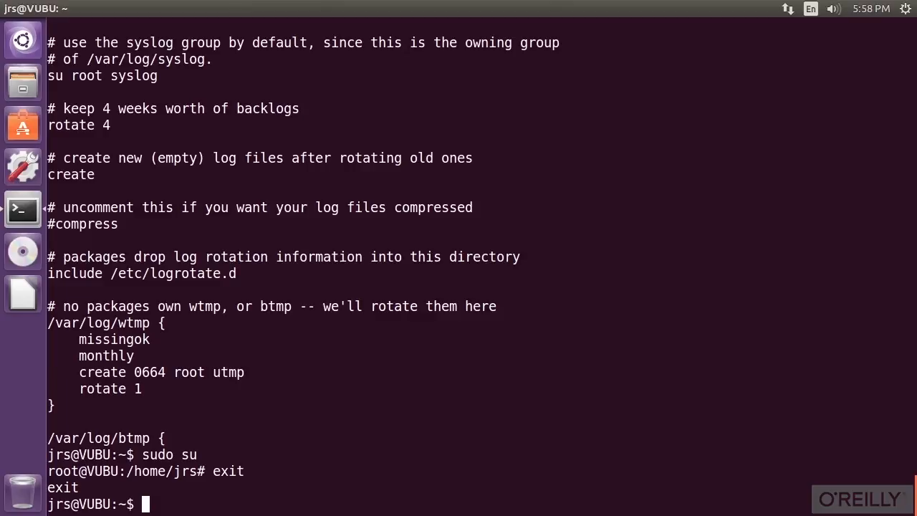
text(cd /var/log)
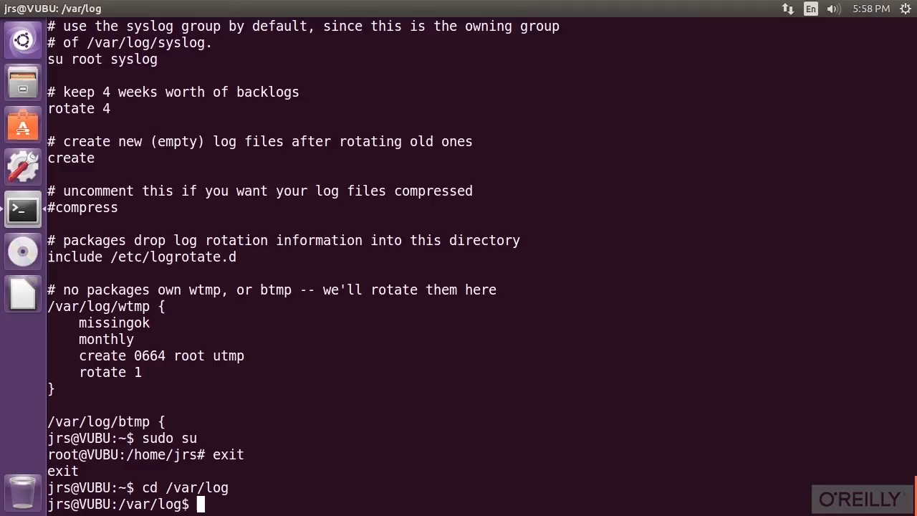
text(sudo)
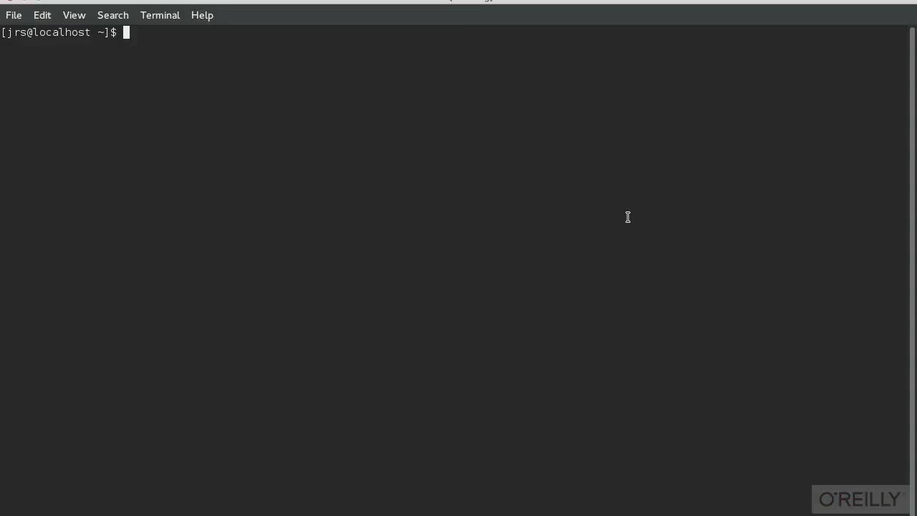
mouse_move(788, 192)
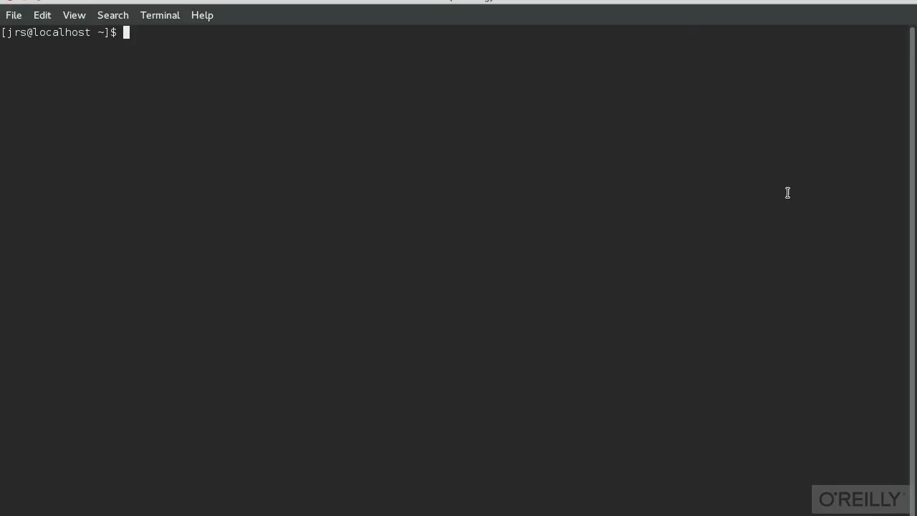
mouse_move(352, 181)
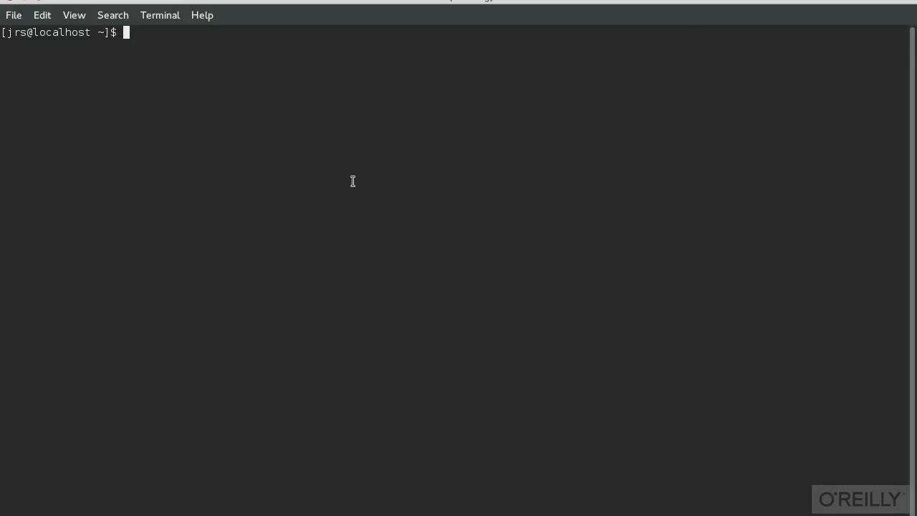
mouse_move(194, 147)
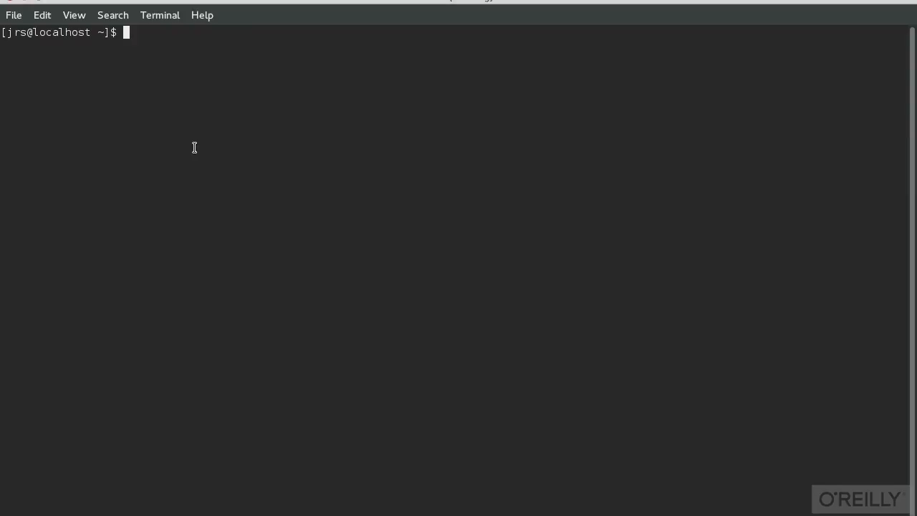
mouse_move(271, 192)
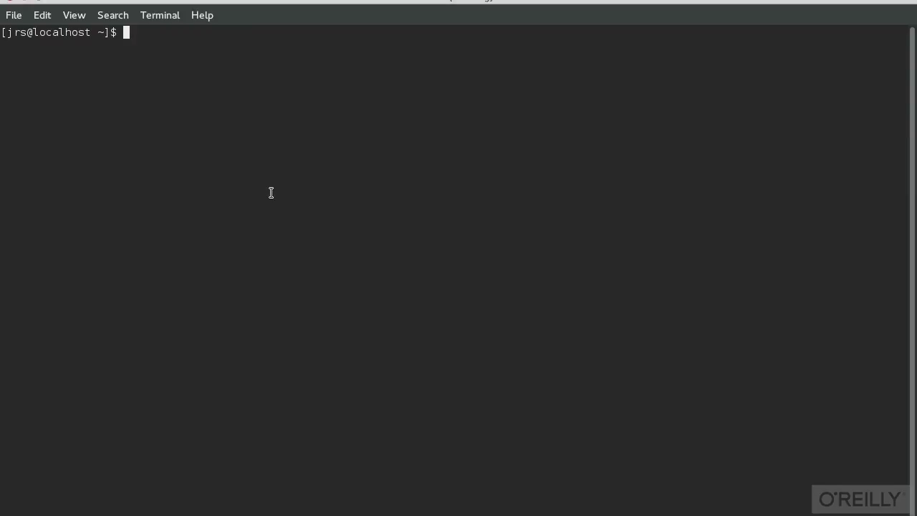
- Start nested bash shells, then run exit three times back toward the first prompt
text(bash)
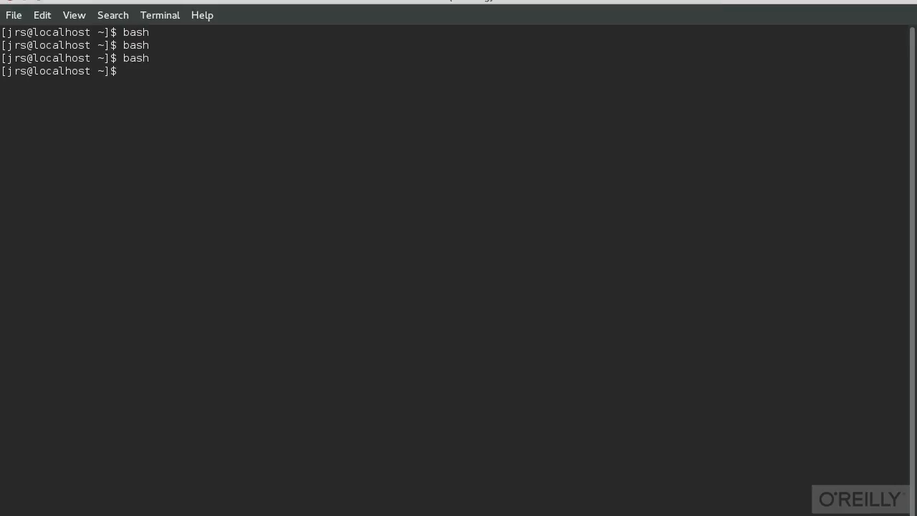
text(exit)
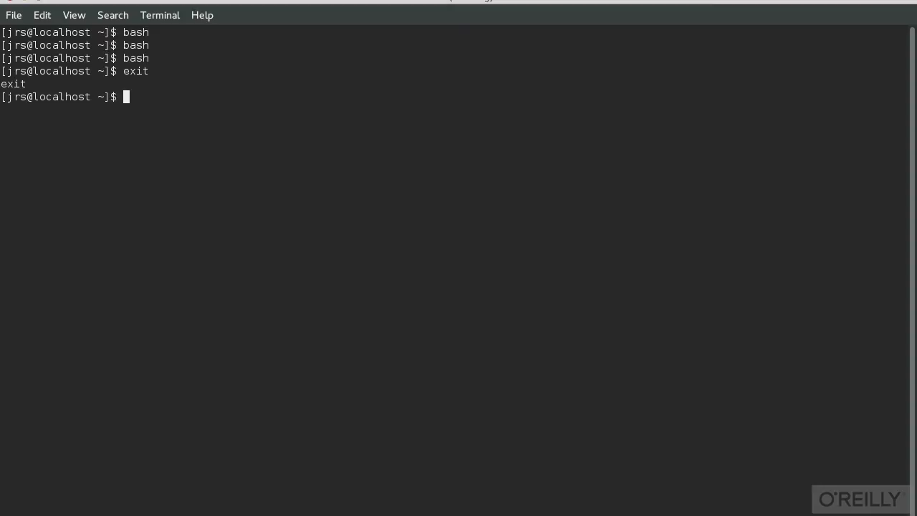
text(exit)
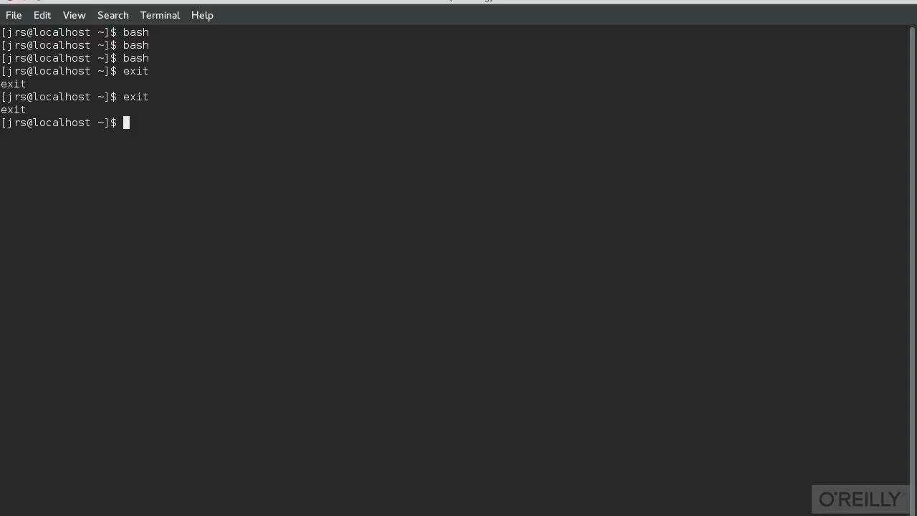
text(exit)
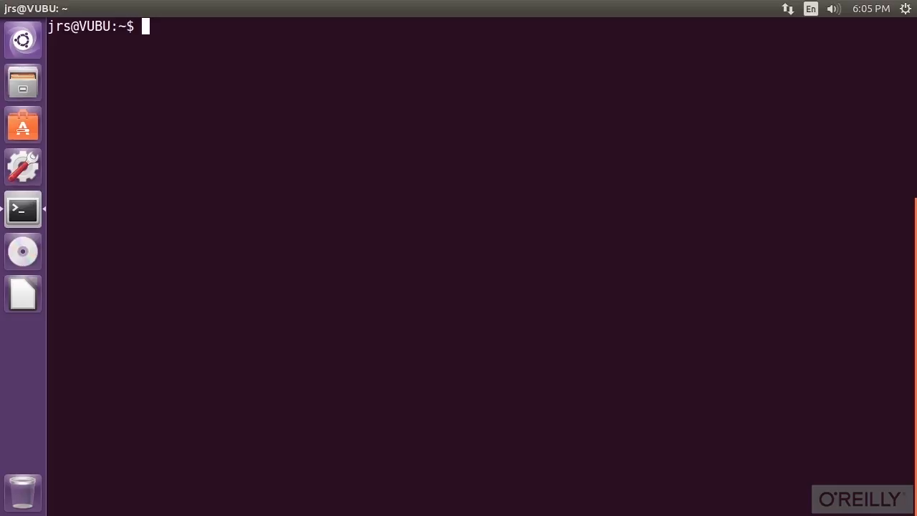
- Connect to the local machine with 'telnet 0' to reach the VUBU login prompt
text(telnet 0)
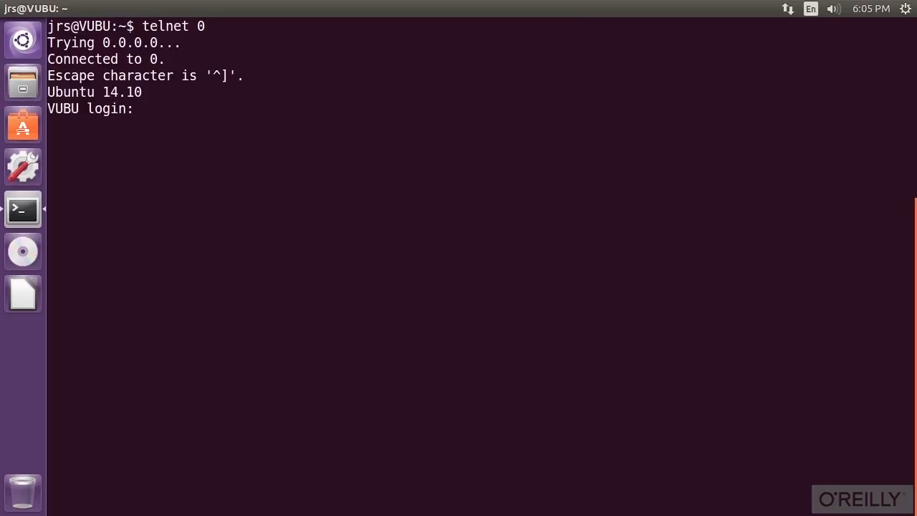